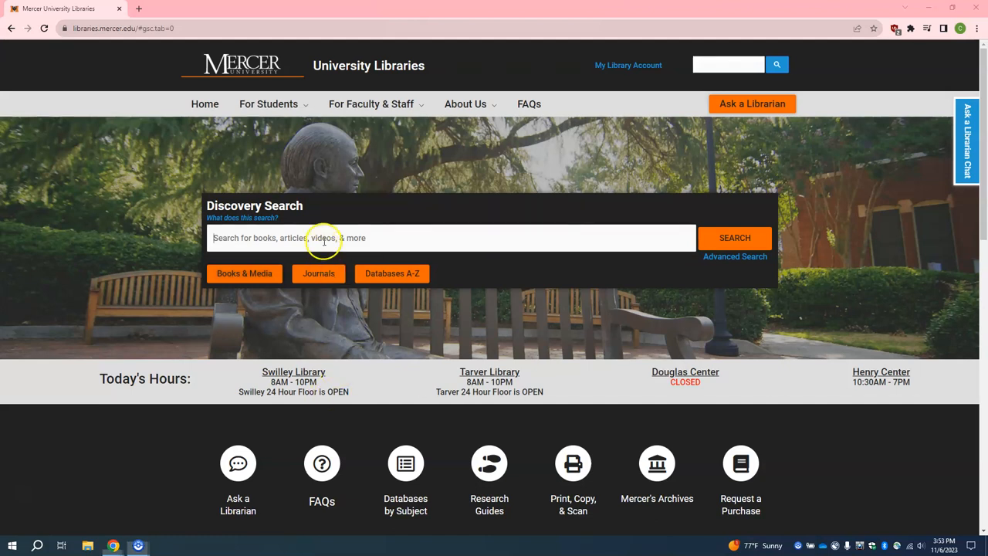
- Search the Discovery catalogue for 'Ramona the Brave' from the homepage search box
{"action": "type", "text": "Ramona the Bra"}
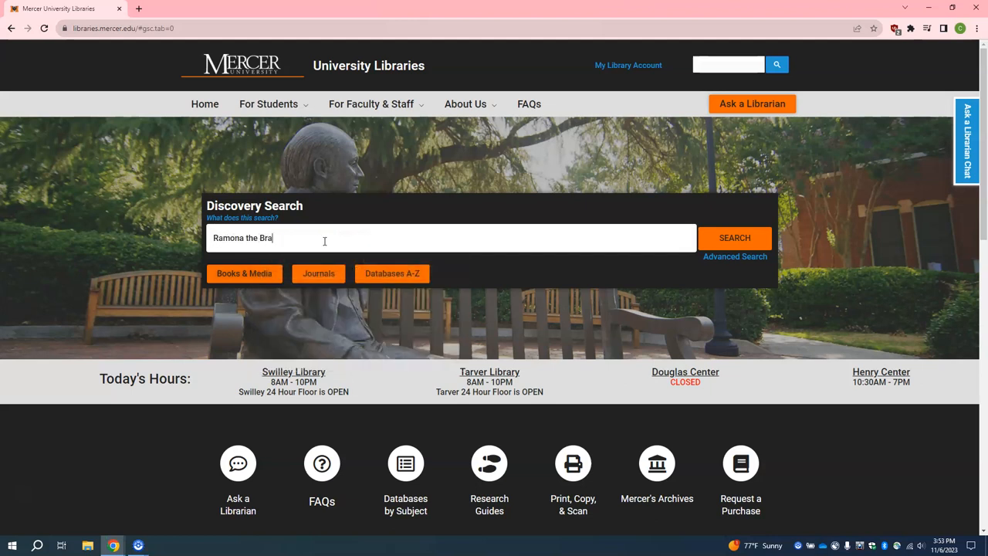
{"action": "type", "text": "ve"}
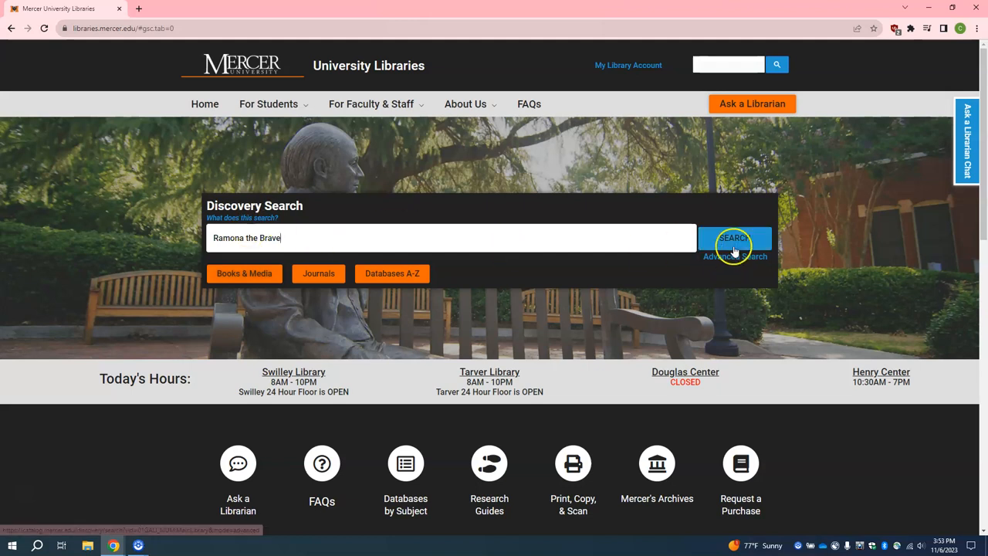
{"action": "left_click", "coordinate": [735, 238]}
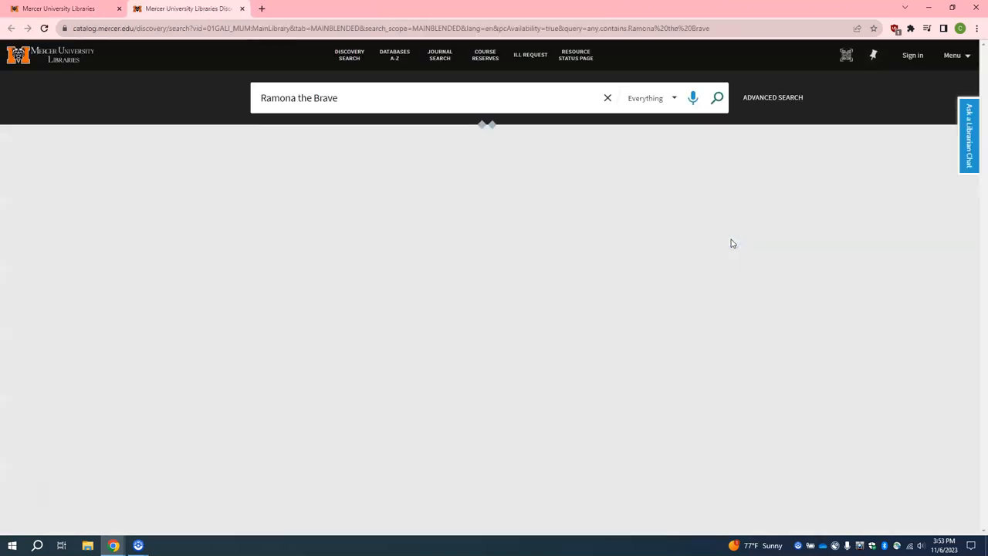
- View the full record for Beverly Cleary's 1975 'Ramona the brave' and its Swilley Library availability
{"action": "left_click", "coordinate": [717, 97]}
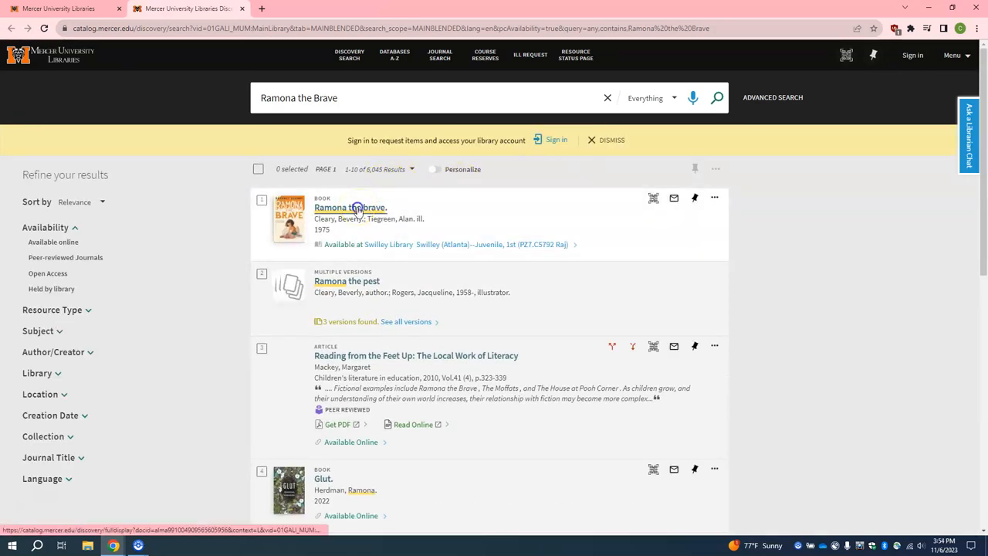
{"action": "left_click", "coordinate": [350, 207]}
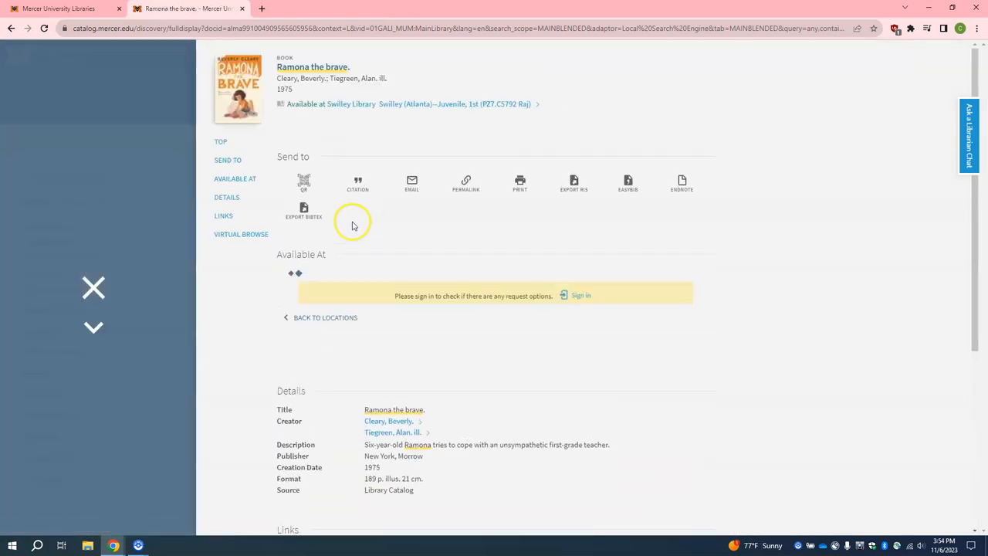
{"action": "scroll", "scroll_direction": "down", "scroll_amount": 3}
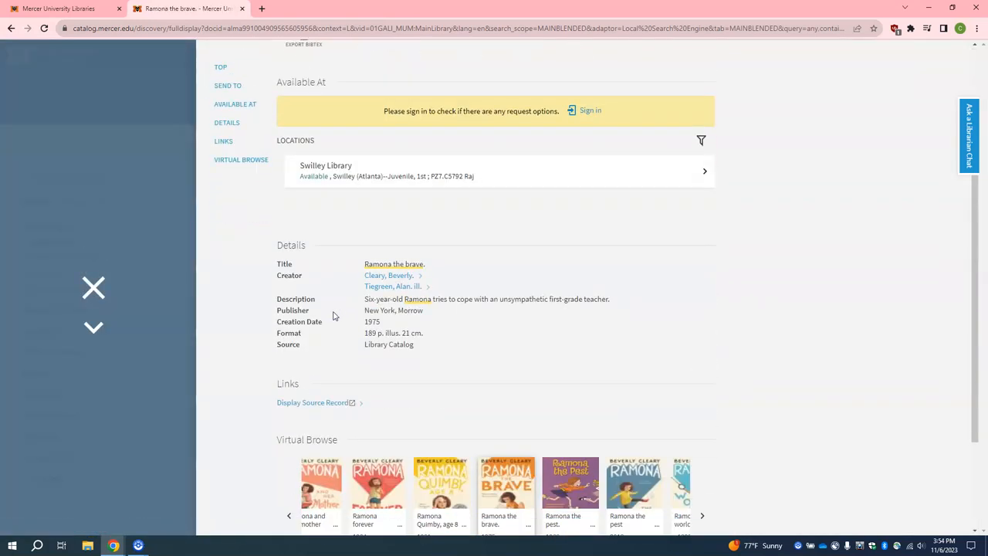
{"action": "mouse_move", "coordinate": [415, 217]}
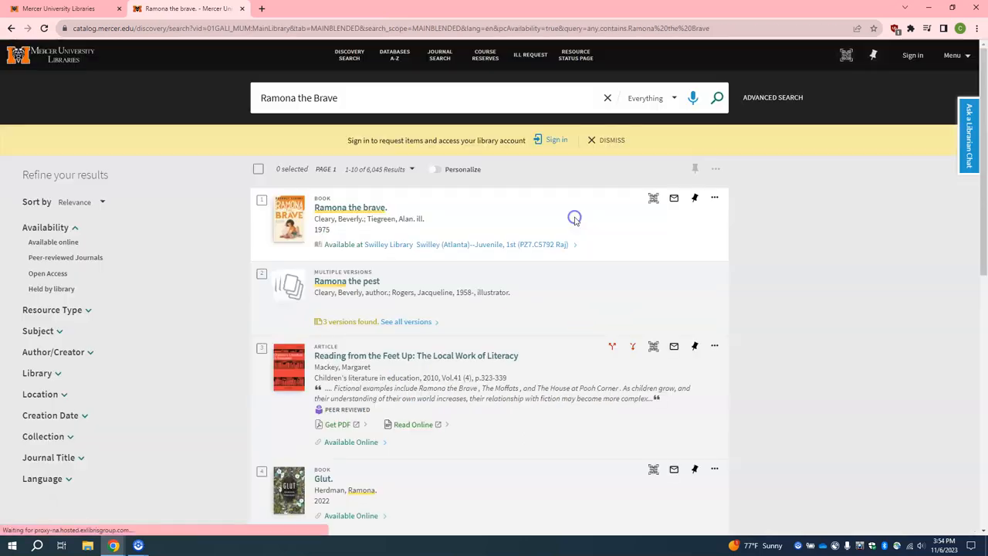
- Sign in as Current Students, Faculty, and Staff with Mercer credentials to enable requesting
{"action": "left_click", "coordinate": [556, 139]}
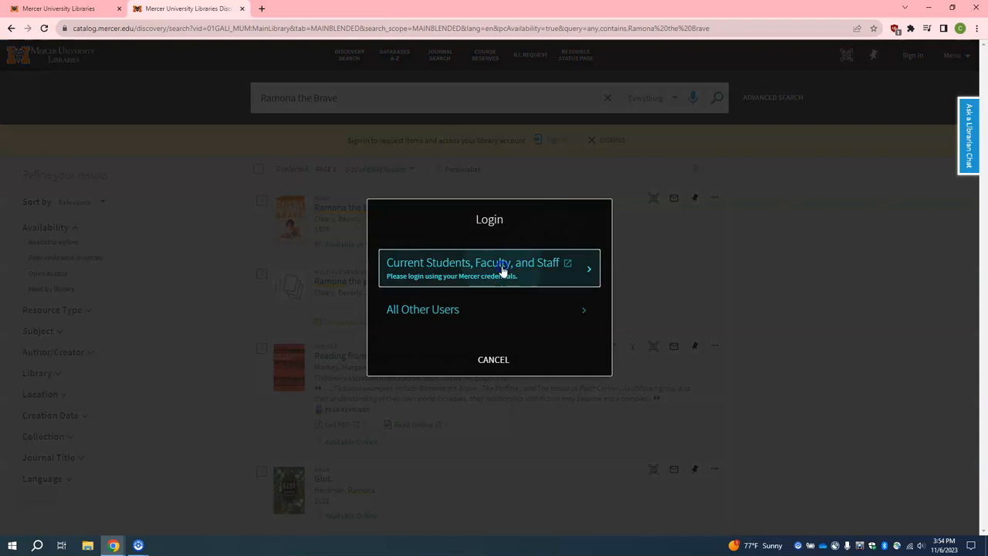
{"action": "left_click", "coordinate": [473, 262]}
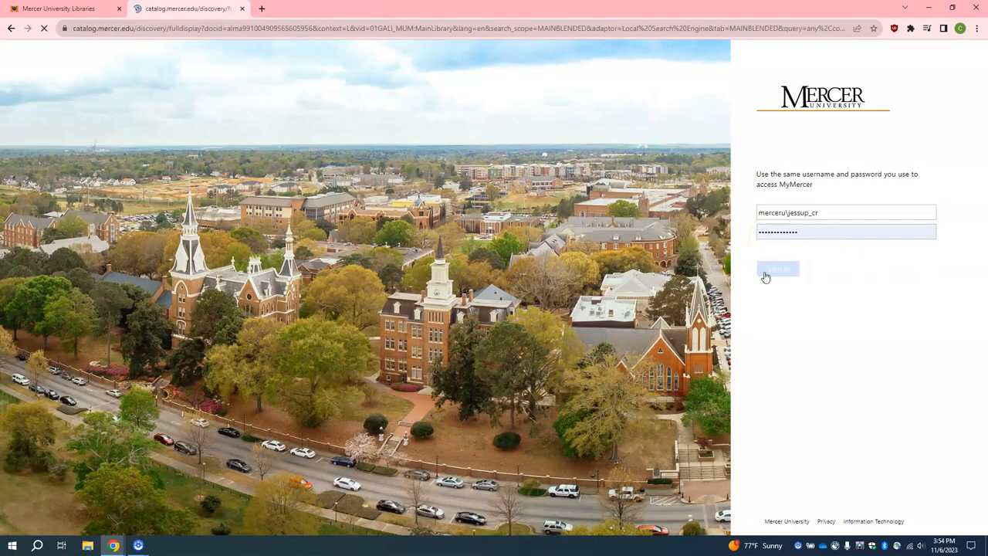
{"action": "left_click", "coordinate": [778, 268]}
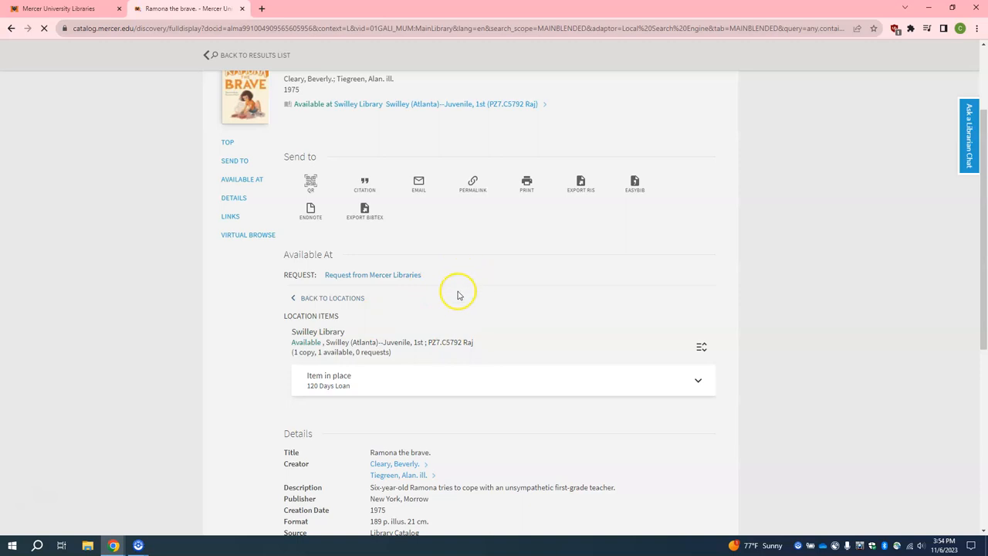
{"action": "mouse_move", "coordinate": [401, 282]}
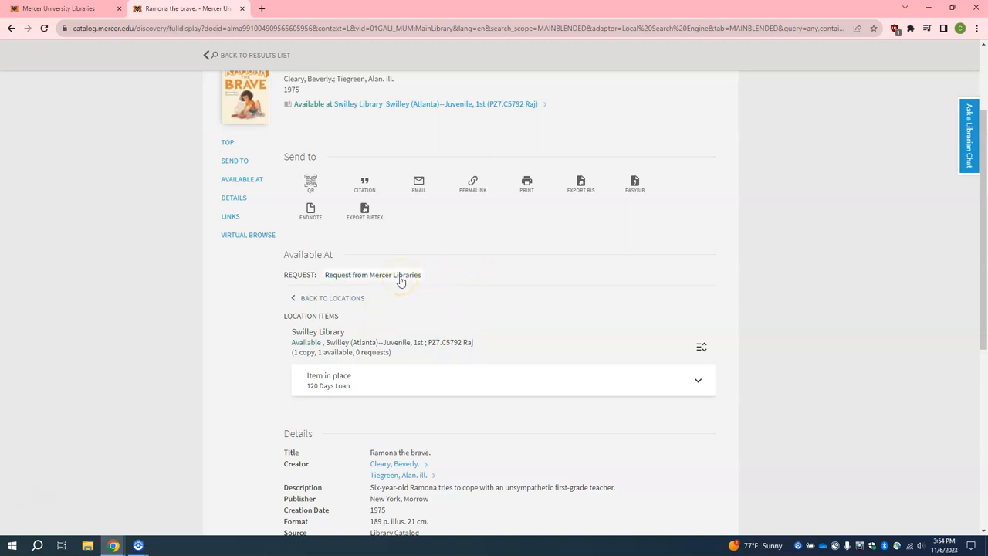
- Request the book from Mercer Libraries with Tarver Library pickup, not needed after 12/26/2023
{"action": "left_click", "coordinate": [373, 274]}
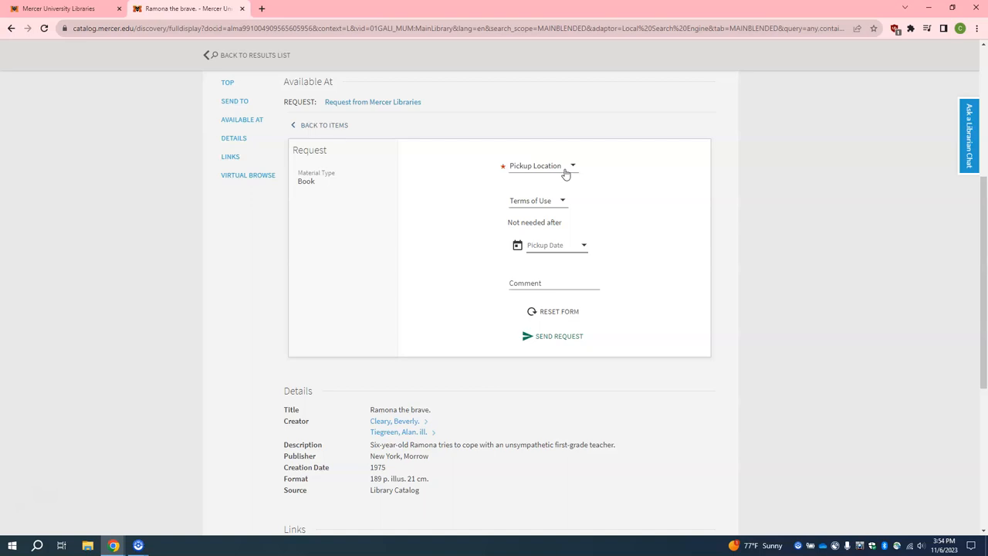
{"action": "left_click", "coordinate": [540, 165]}
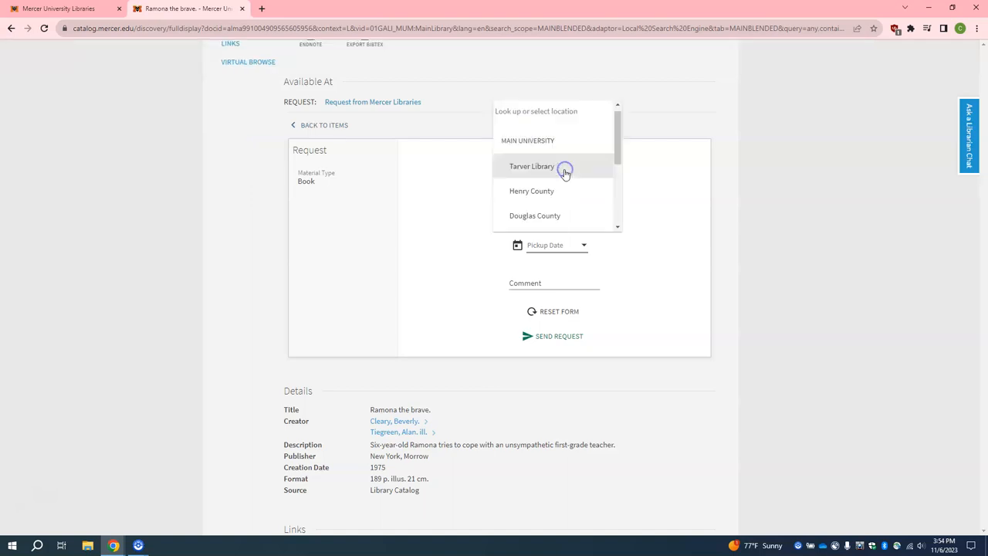
{"action": "scroll", "scroll_direction": "down", "scroll_amount": 3}
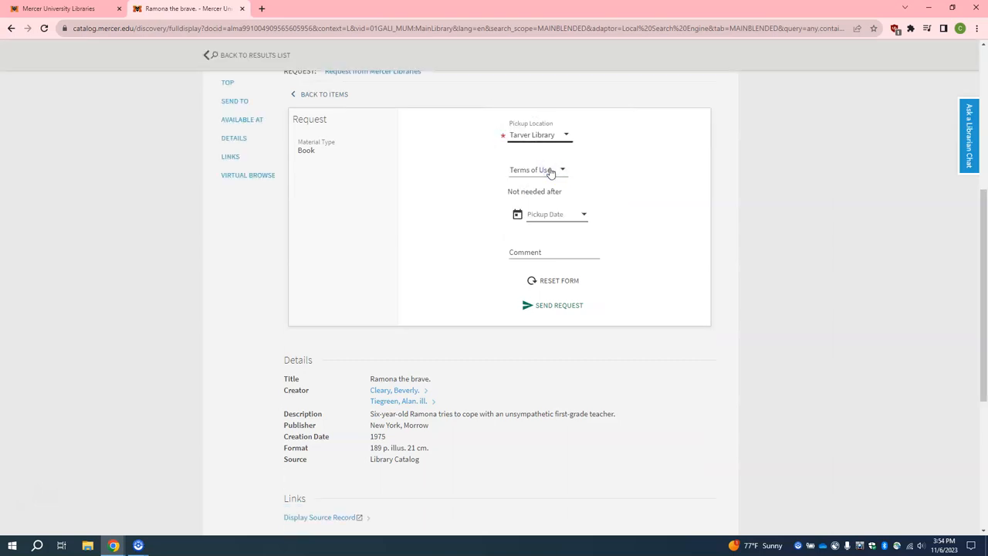
{"action": "mouse_move", "coordinate": [653, 172]}
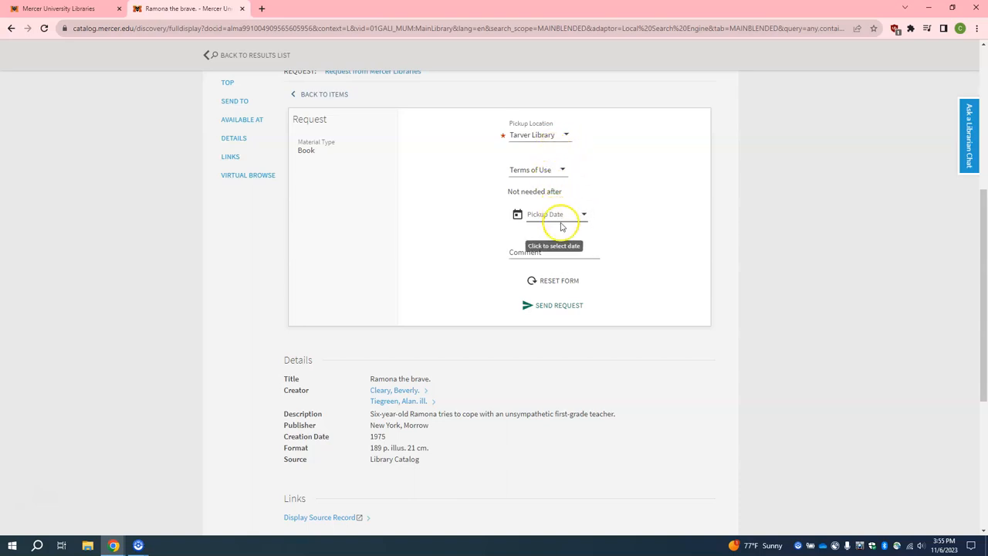
{"action": "left_click", "coordinate": [545, 214]}
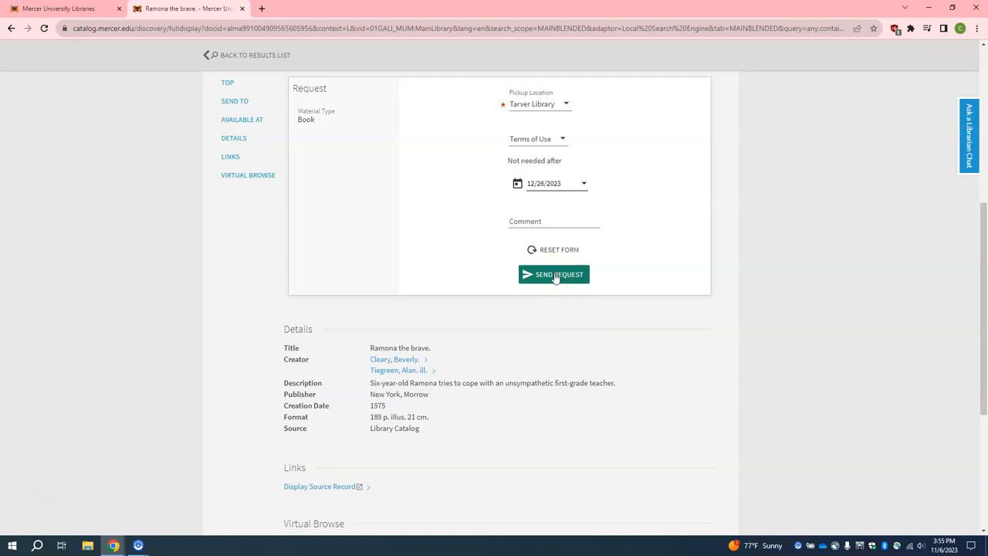
- Send the request and get confirmation it was successfully placed
{"action": "left_click", "coordinate": [553, 275]}
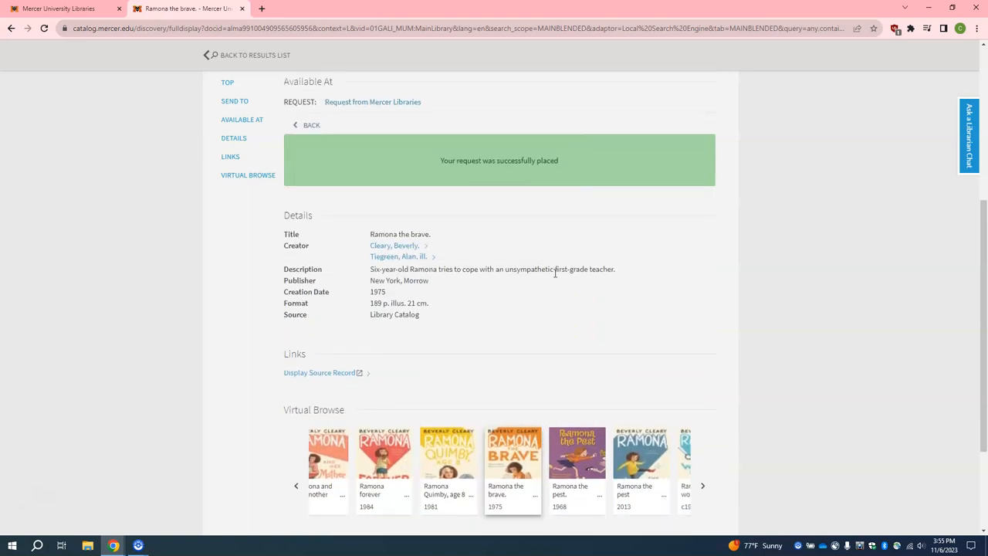
{"action": "mouse_move", "coordinate": [541, 224]}
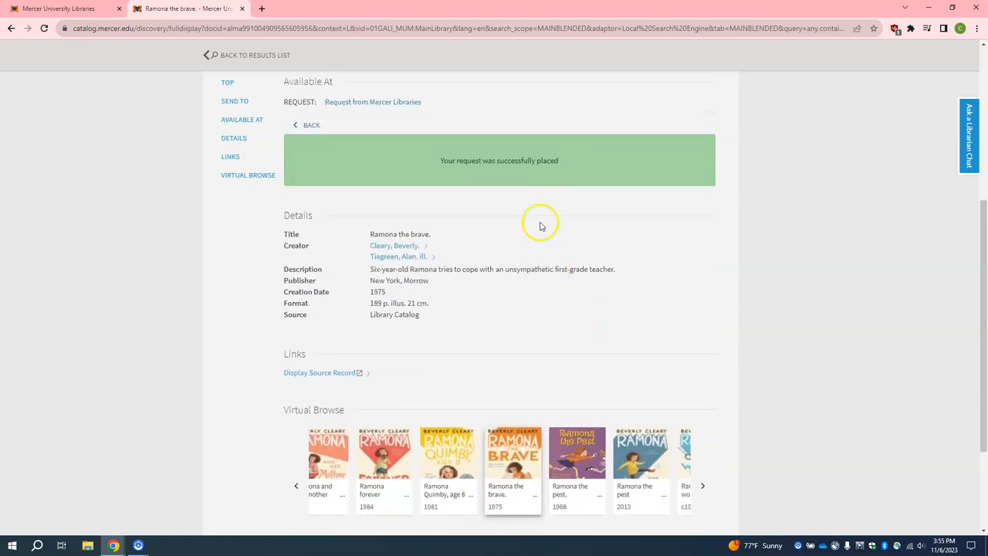
{"action": "mouse_move", "coordinate": [522, 185]}
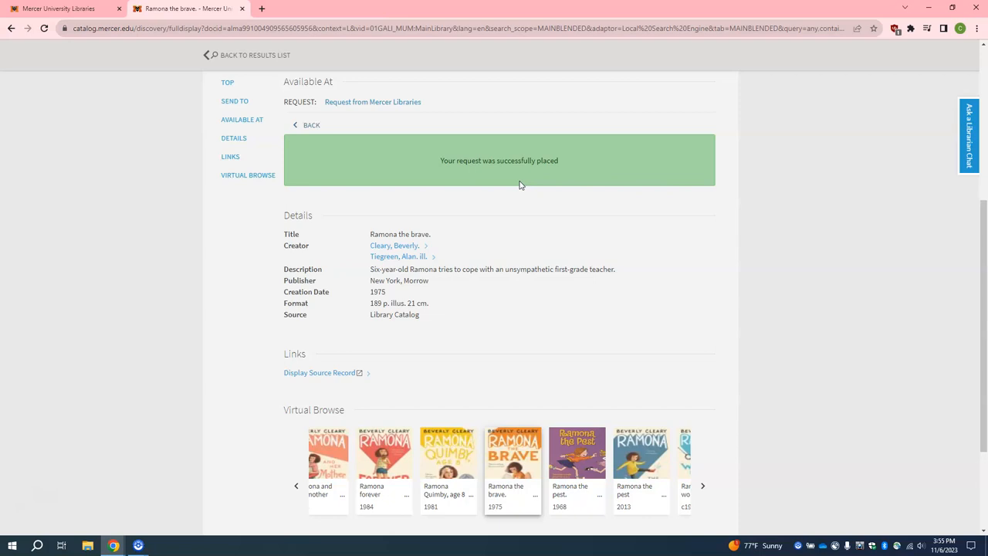
{"action": "mouse_move", "coordinate": [681, 145]}
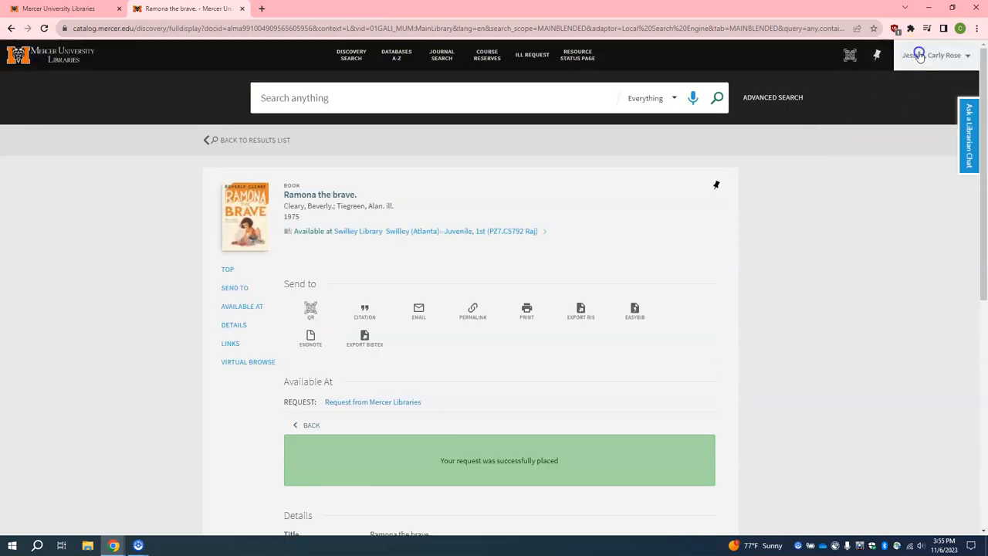
{"action": "mouse_move", "coordinate": [858, 170]}
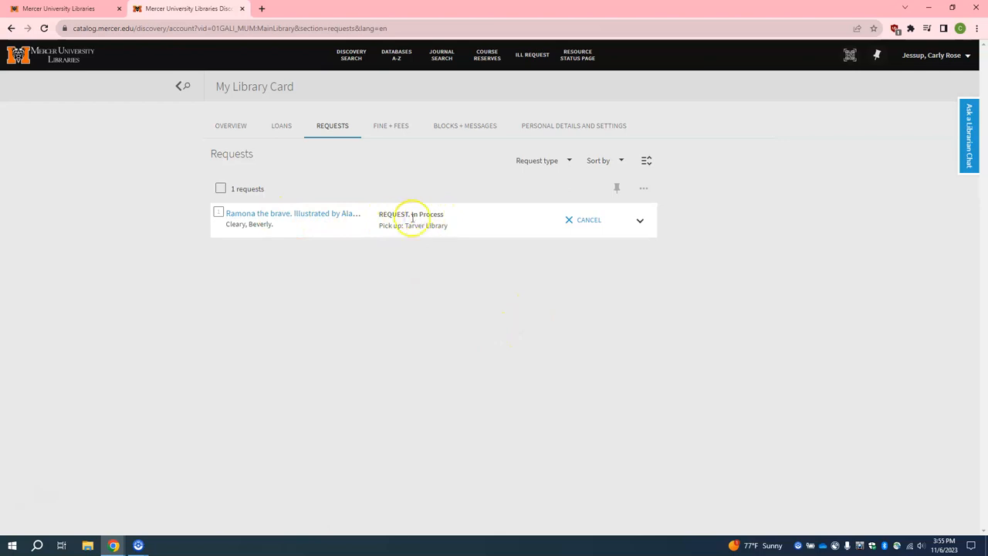
{"action": "mouse_move", "coordinate": [445, 270]}
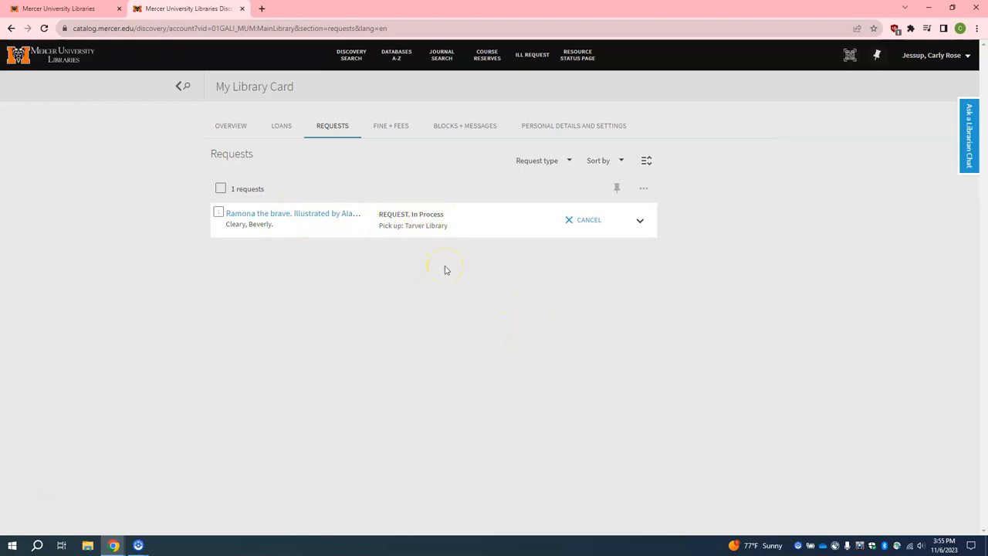